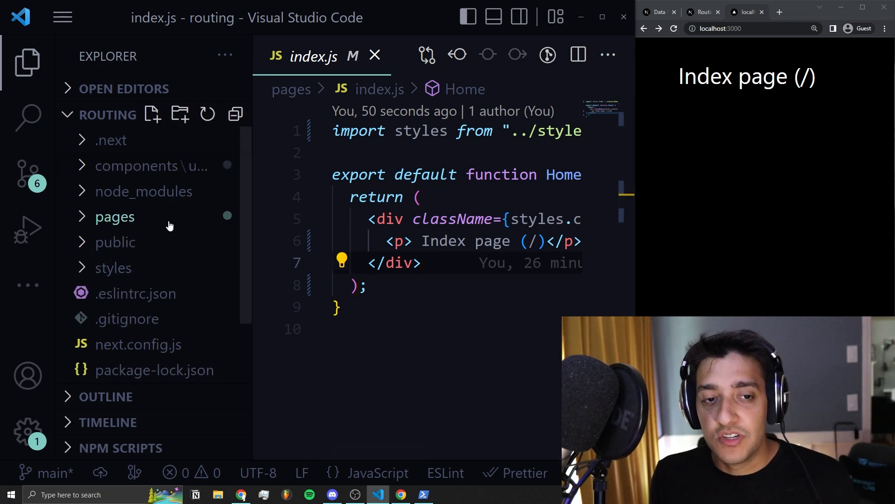
# - Expand the pages folder, then peek into the api subfolder and collapse it again
pyautogui.click(114, 217)
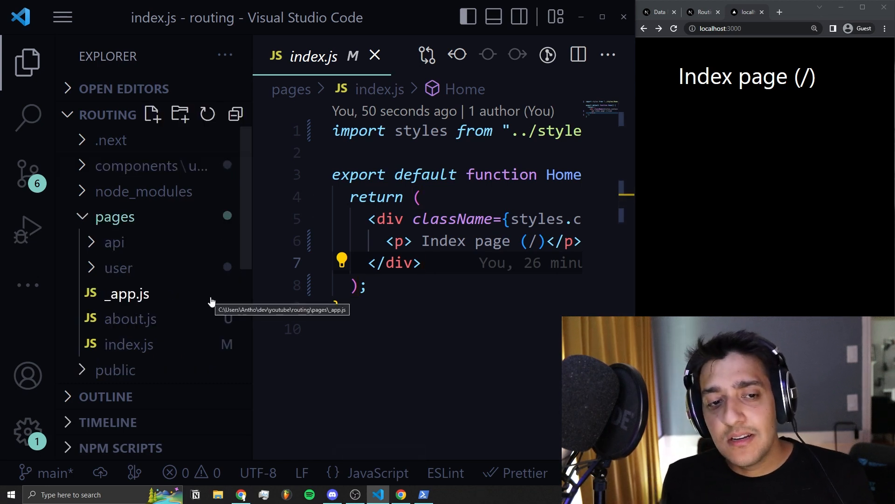
pyautogui.moveTo(114, 217)
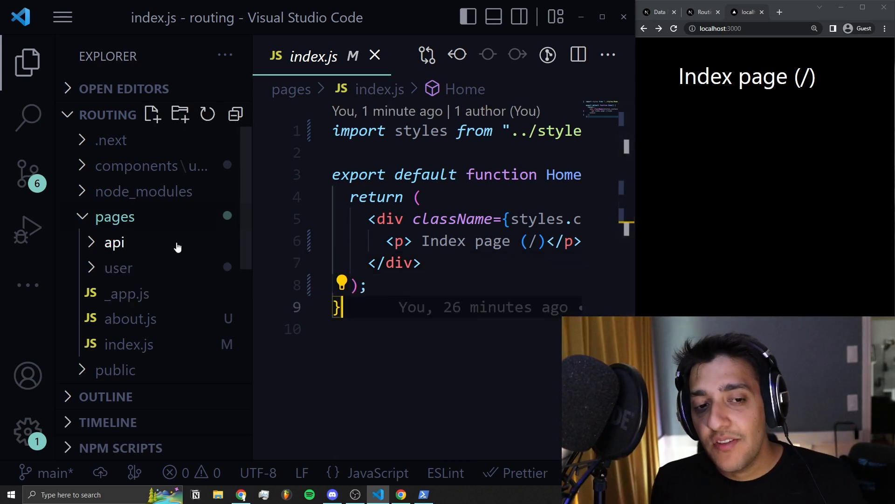
pyautogui.click(115, 242)
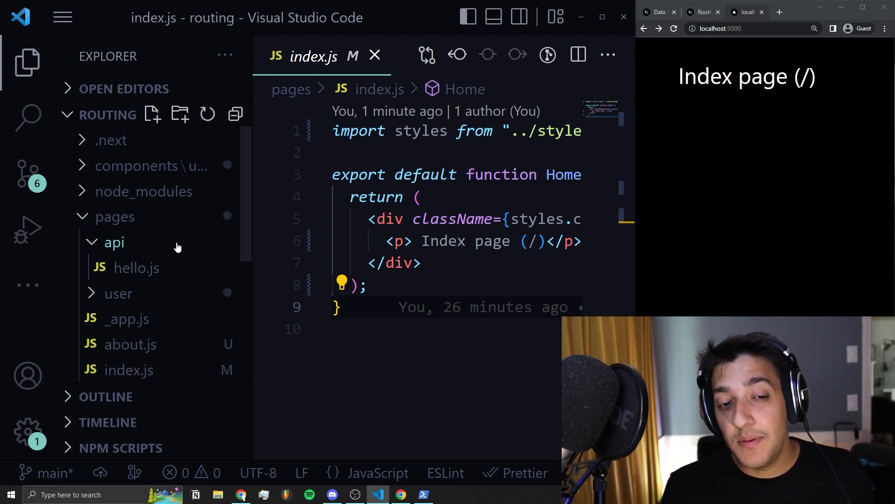
pyautogui.click(114, 242)
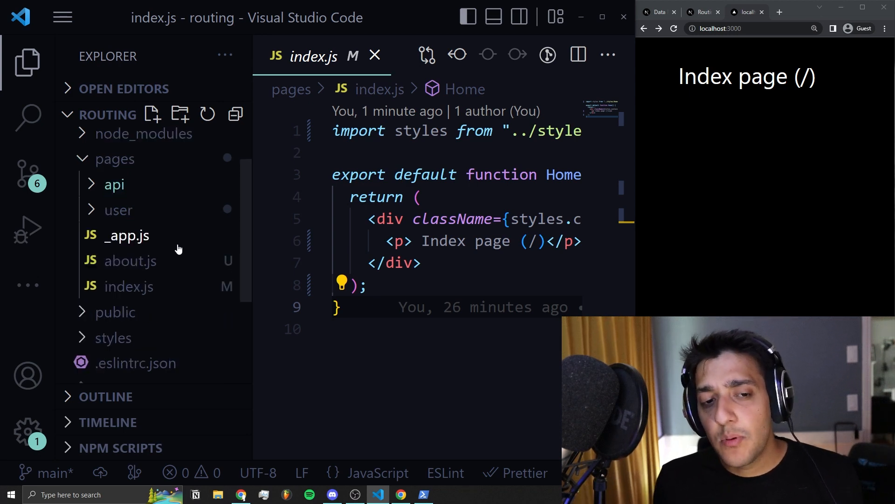
# - View index.js briefly, then leave _app.js with the MyApp component open in the editor
pyautogui.click(127, 235)
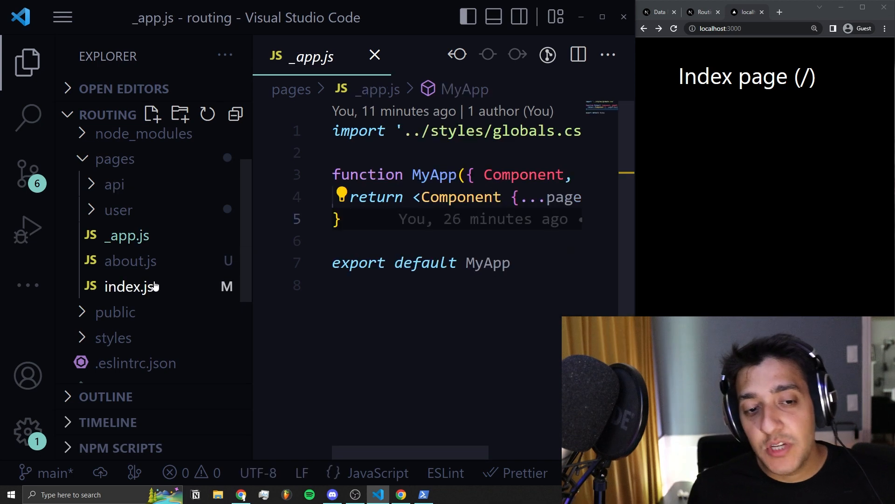
pyautogui.click(130, 285)
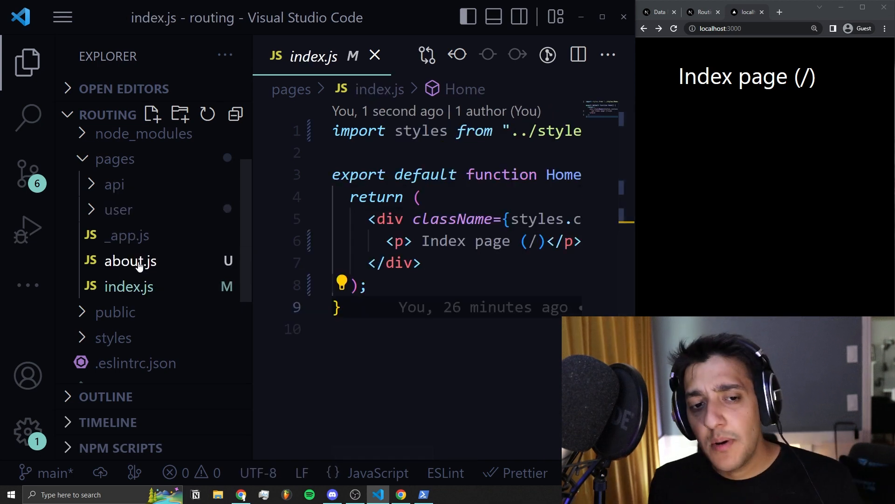
pyautogui.moveTo(126, 235)
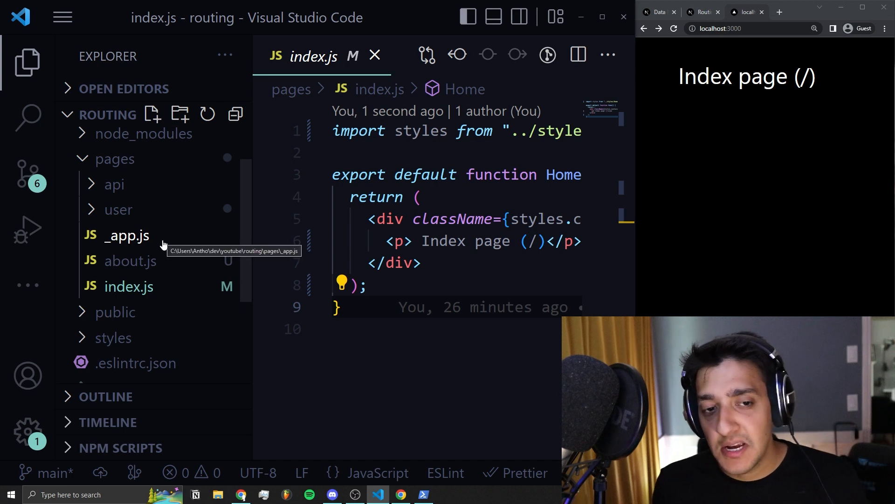
pyautogui.click(126, 235)
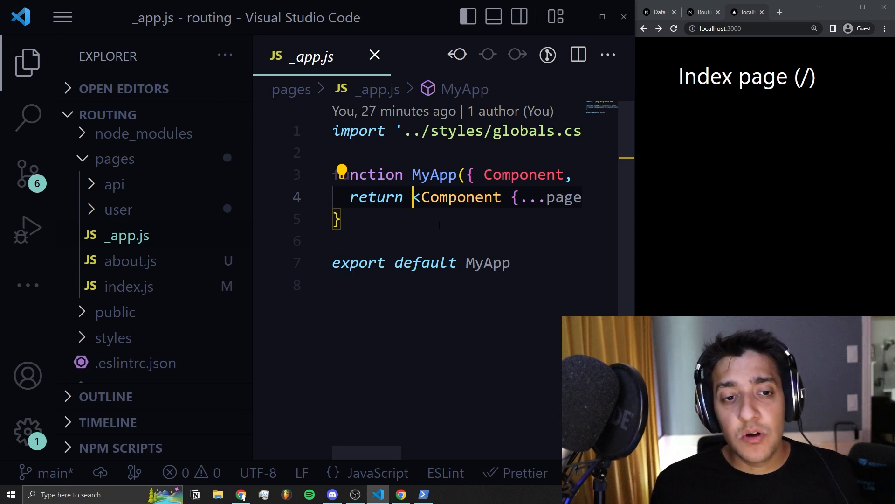
pyautogui.moveTo(129, 286)
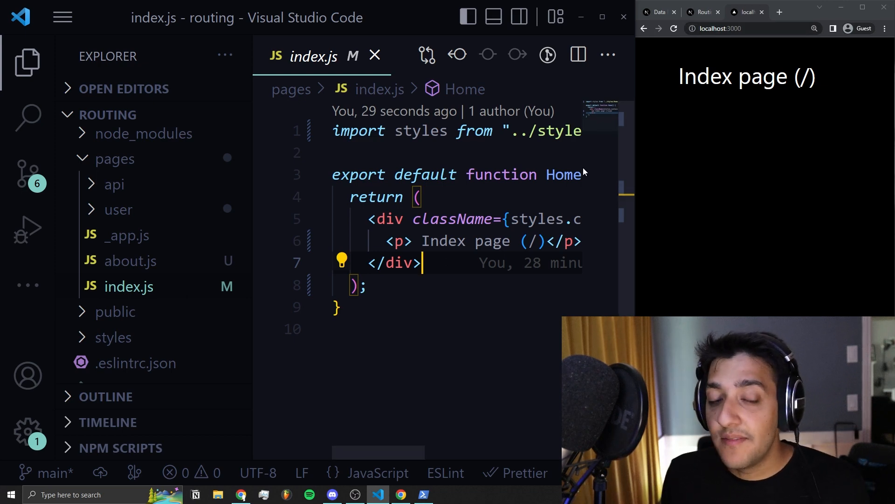
pyautogui.moveTo(562, 174)
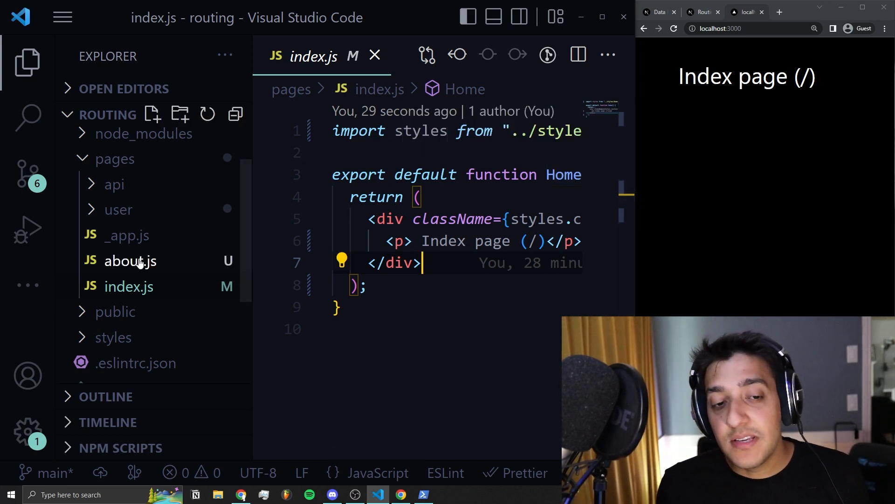
pyautogui.moveTo(130, 261)
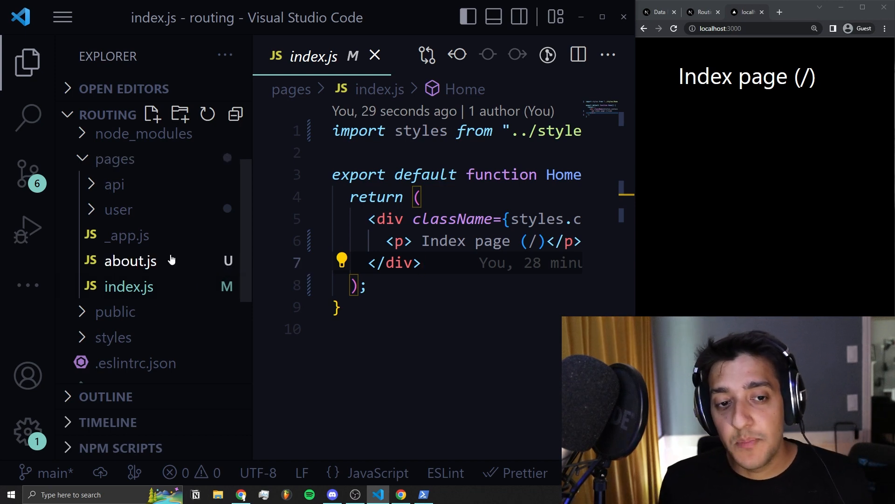
# - Open about.js, whose component returns the /about div
pyautogui.click(130, 261)
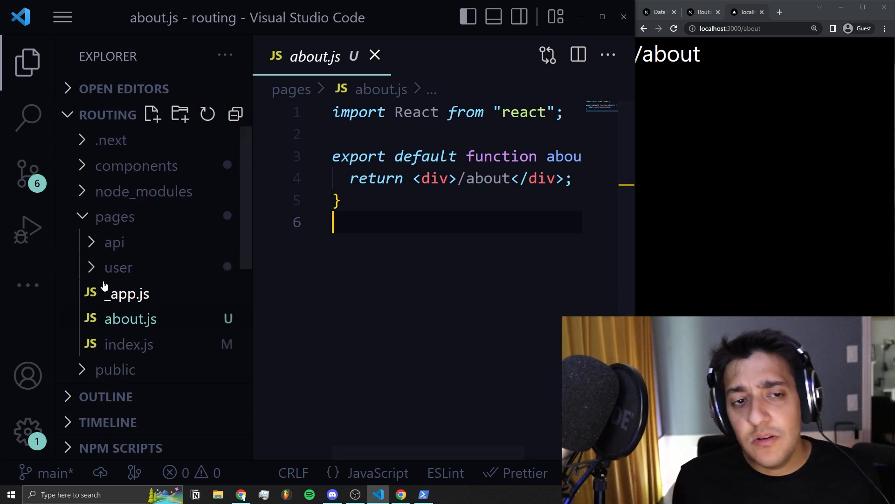
pyautogui.moveTo(136, 166)
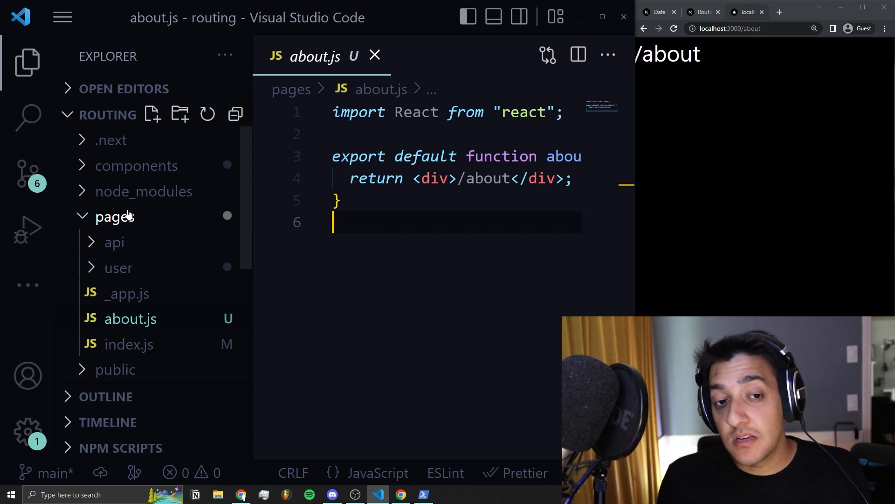
pyautogui.moveTo(137, 166)
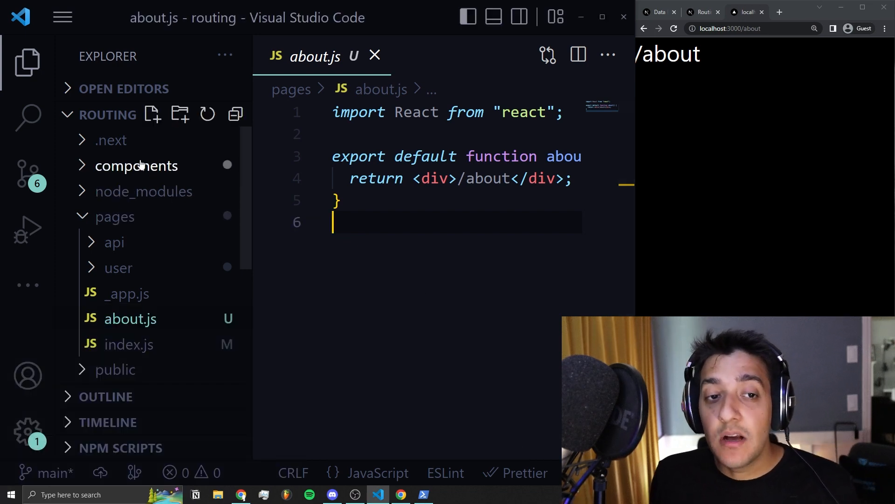
pyautogui.click(136, 165)
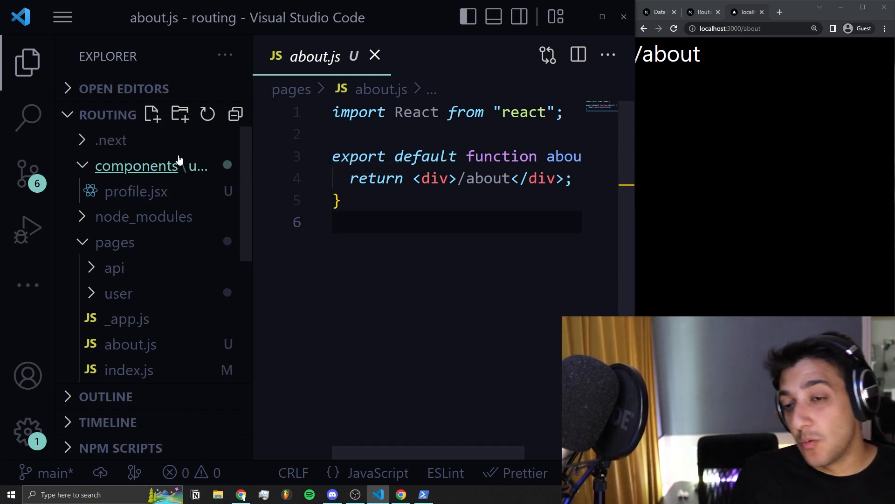
pyautogui.click(81, 166)
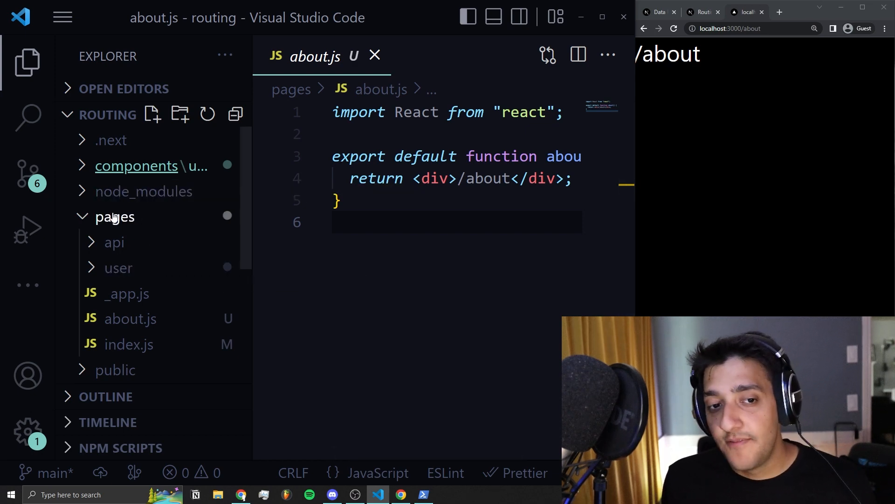
pyautogui.moveTo(151, 165)
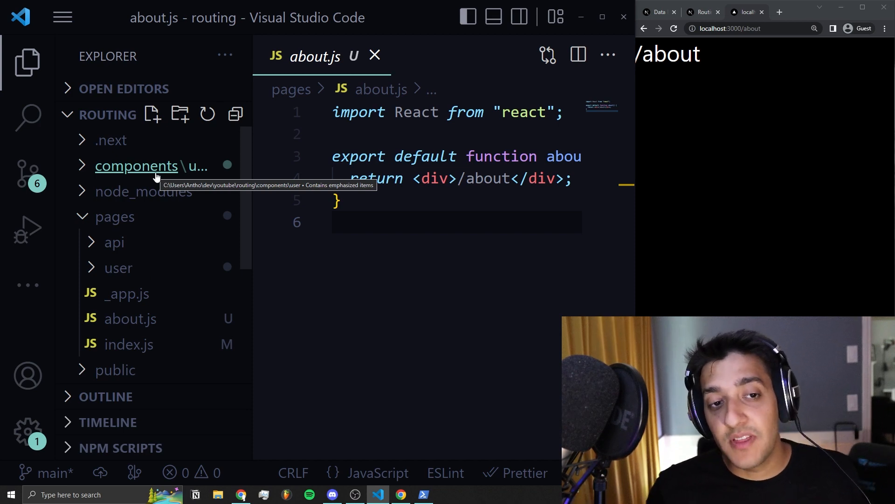
pyautogui.click(117, 267)
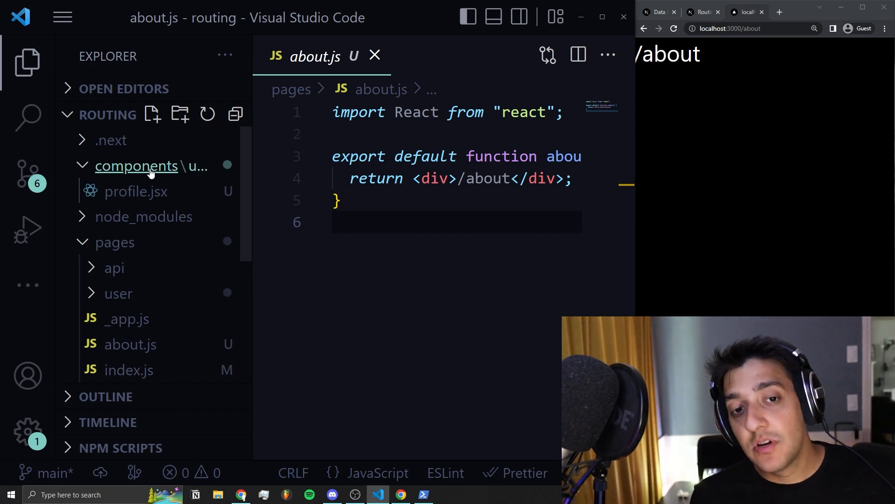
pyautogui.moveTo(196, 168)
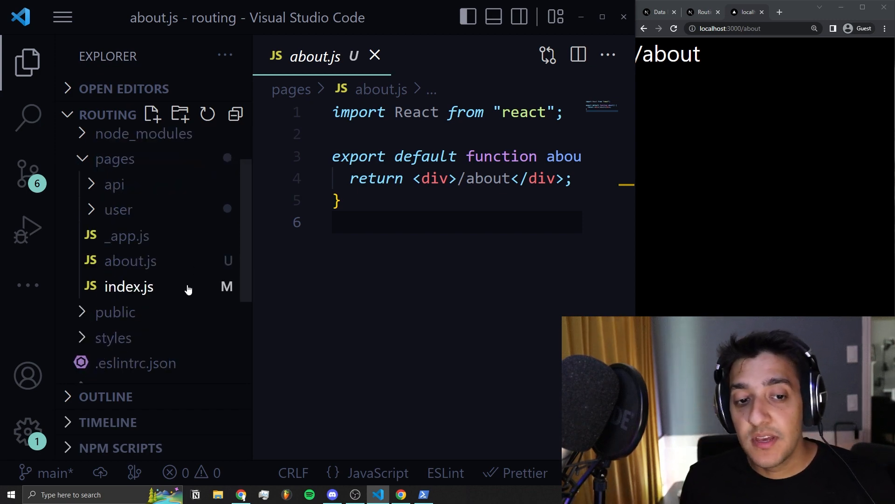
# - Expand the user folder to reveal [id].js, index.js and profile.js
pyautogui.click(371, 222)
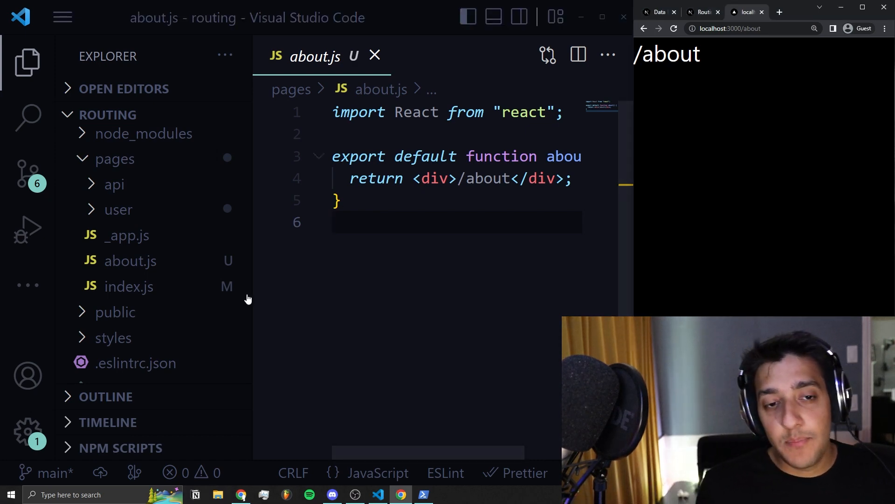
pyautogui.click(117, 209)
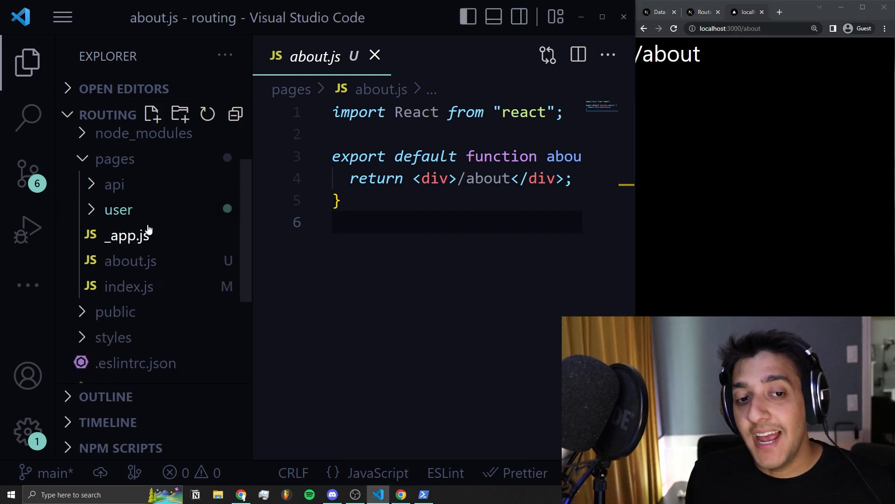
pyautogui.moveTo(127, 235)
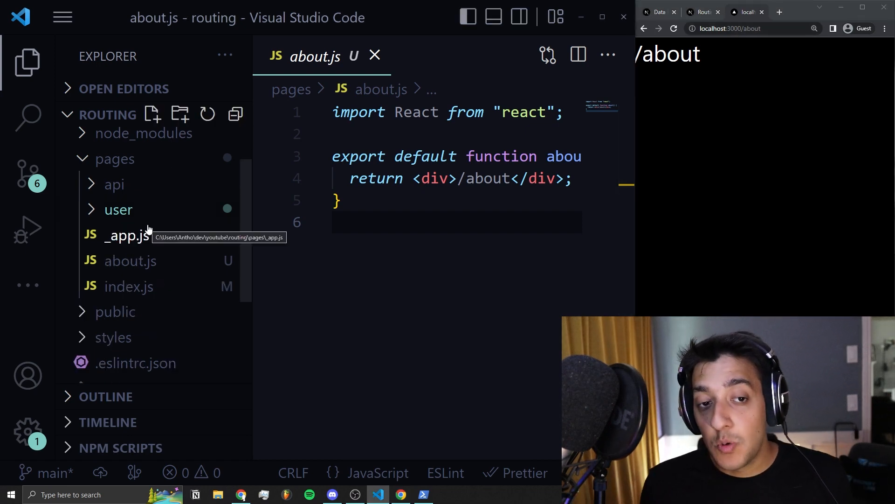
pyautogui.moveTo(118, 210)
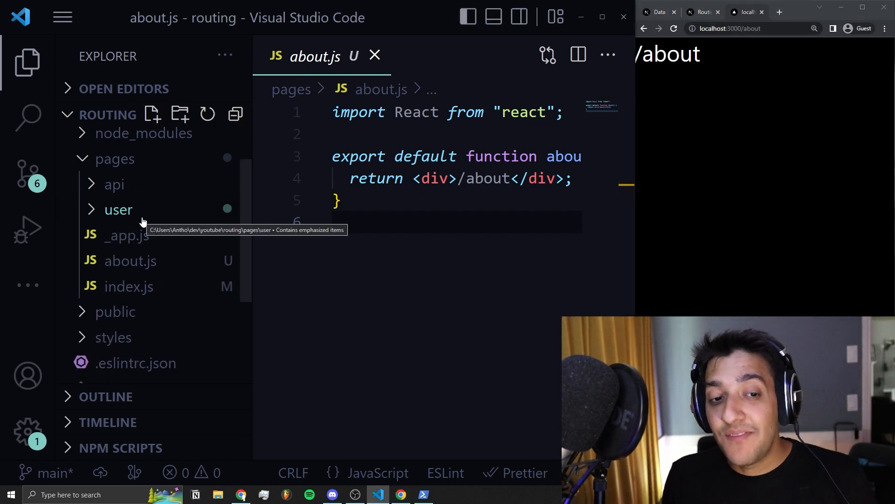
pyautogui.click(118, 210)
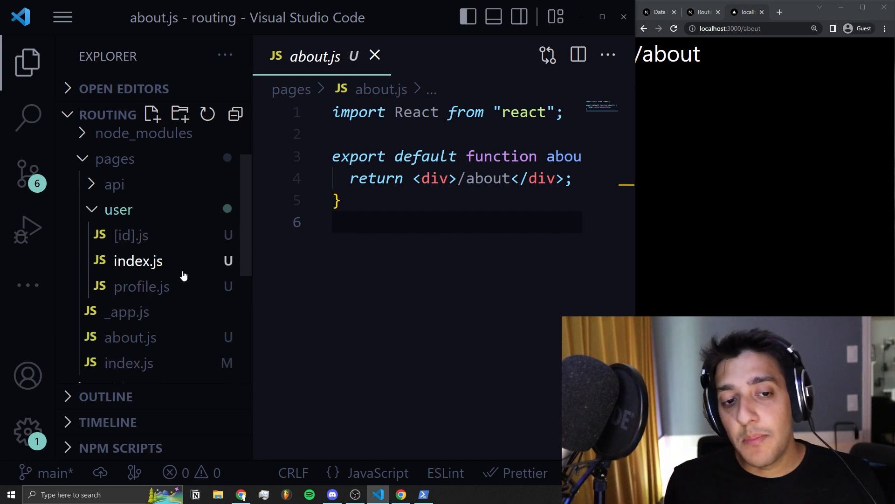
# - Open user/index.js returning the /user div, then toggle the user folder
pyautogui.click(137, 260)
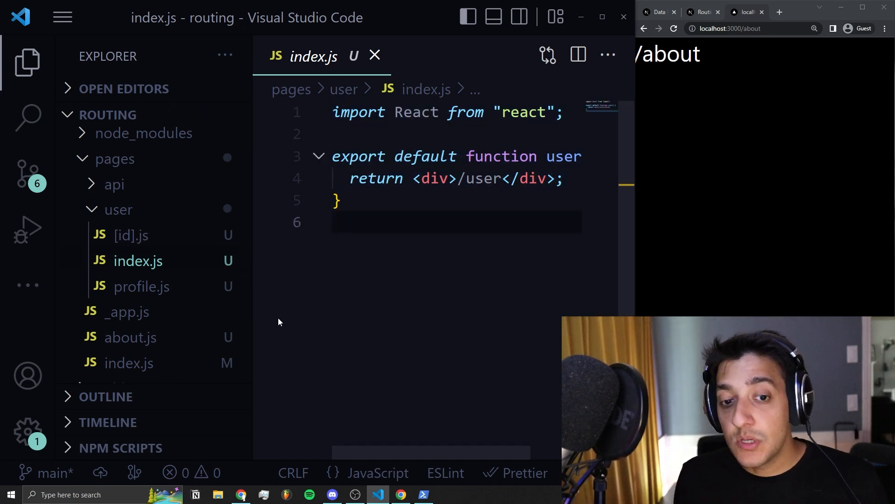
pyautogui.moveTo(118, 209)
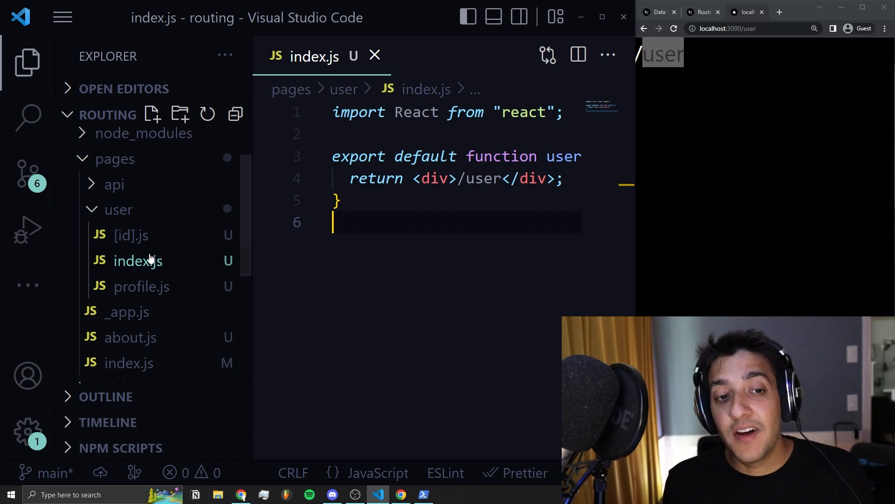
pyautogui.click(118, 210)
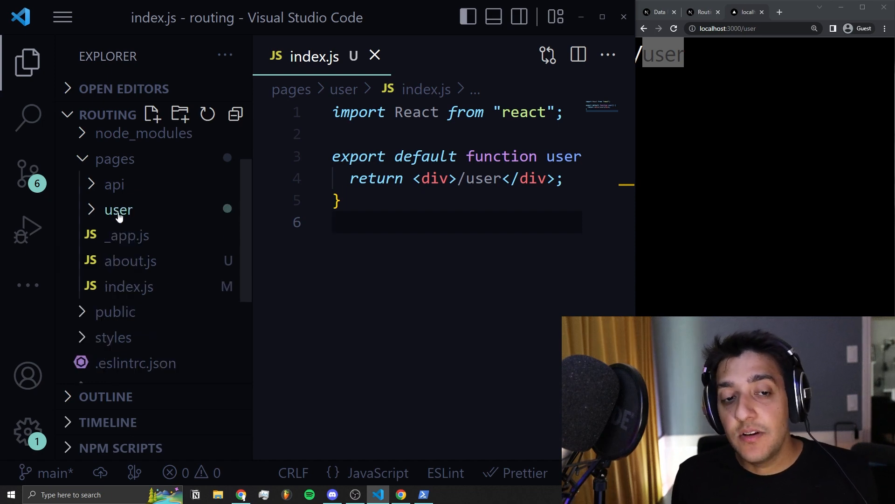
pyautogui.click(118, 209)
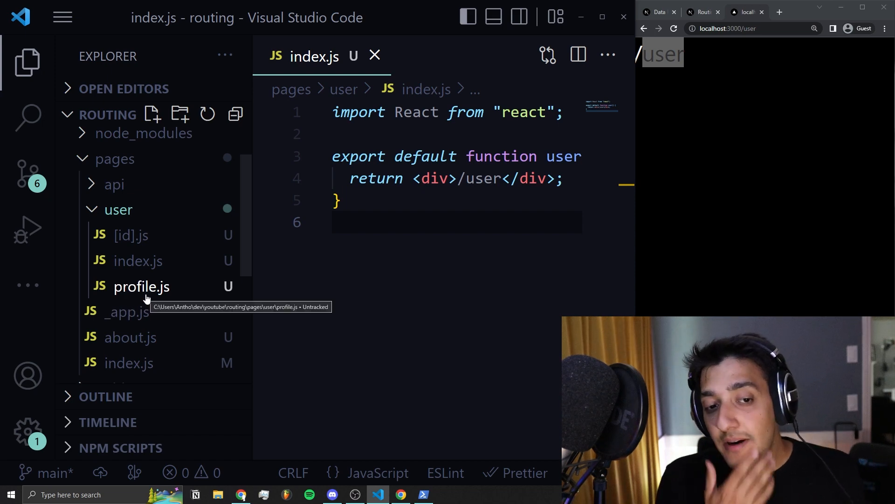
# - Navigate the browser to /profile (404) and open user/profile.js in the editor
pyautogui.click(742, 28)
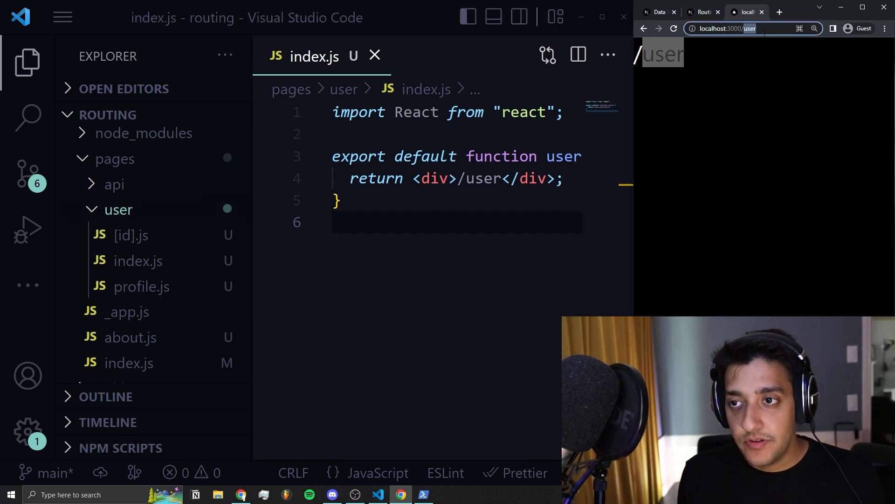
pyautogui.write('profile')
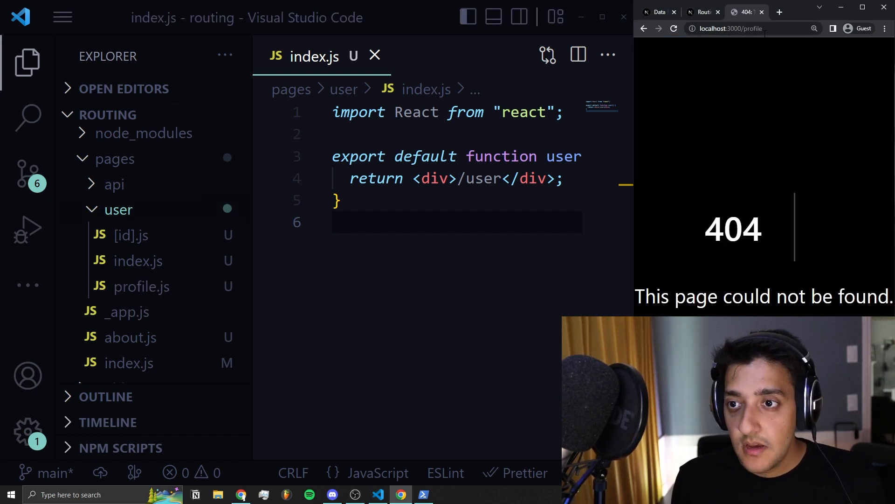
pyautogui.click(142, 286)
pyautogui.write('user/')
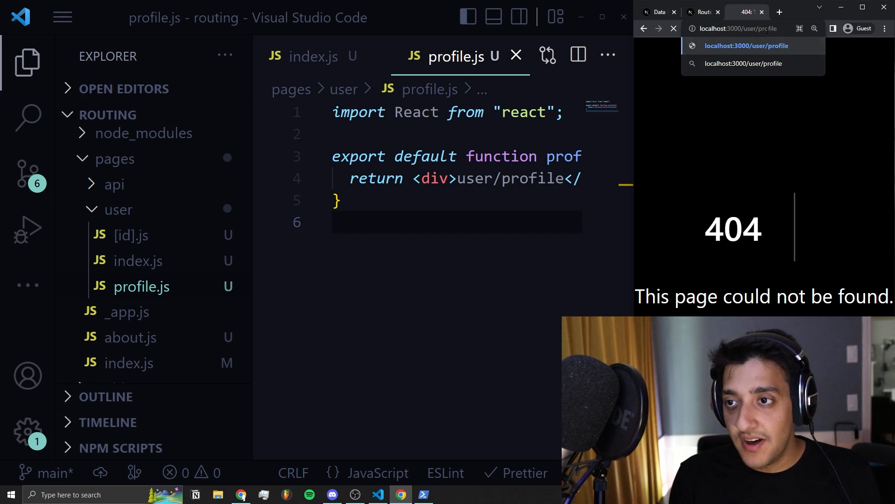
# - Load localhost:3000/user/profile so the nested route renders user/profile
pyautogui.click(746, 46)
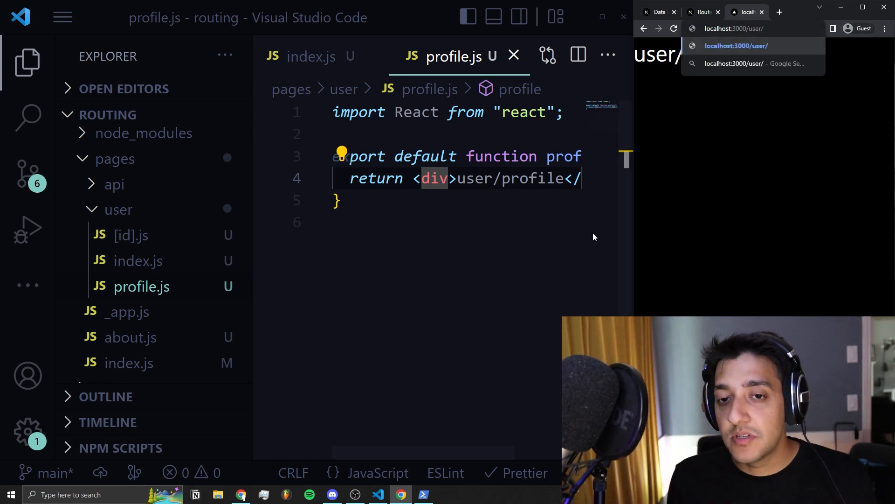
pyautogui.write('/user')
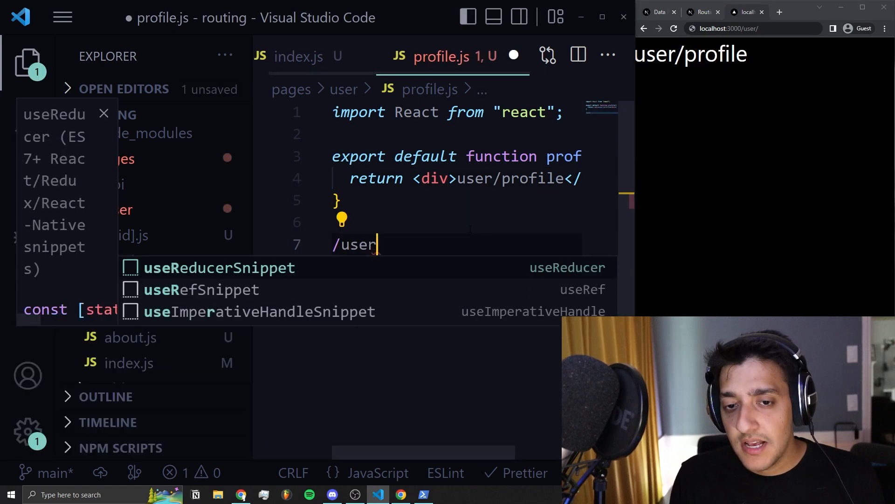
pyautogui.write('/123')
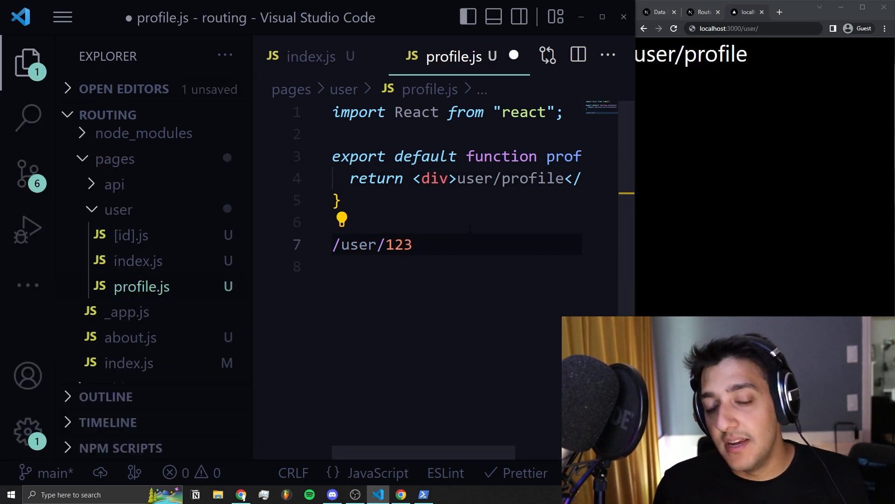
pyautogui.press('Backspace')
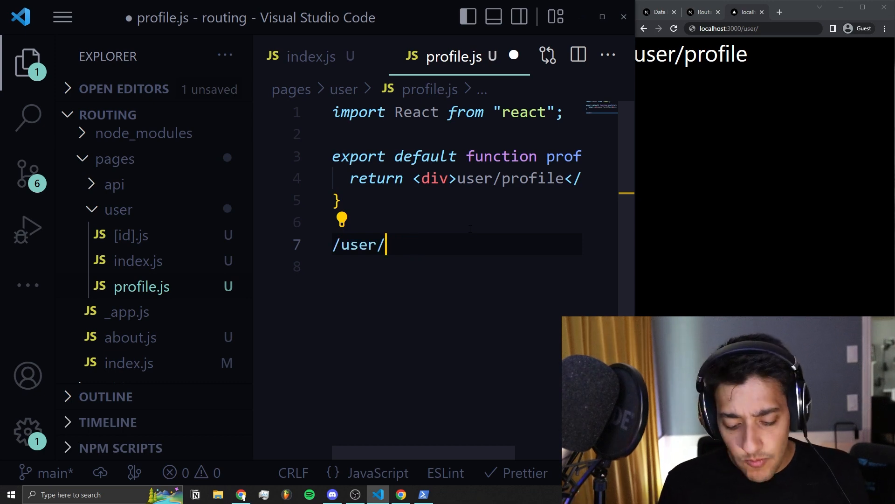
pyautogui.write('781')
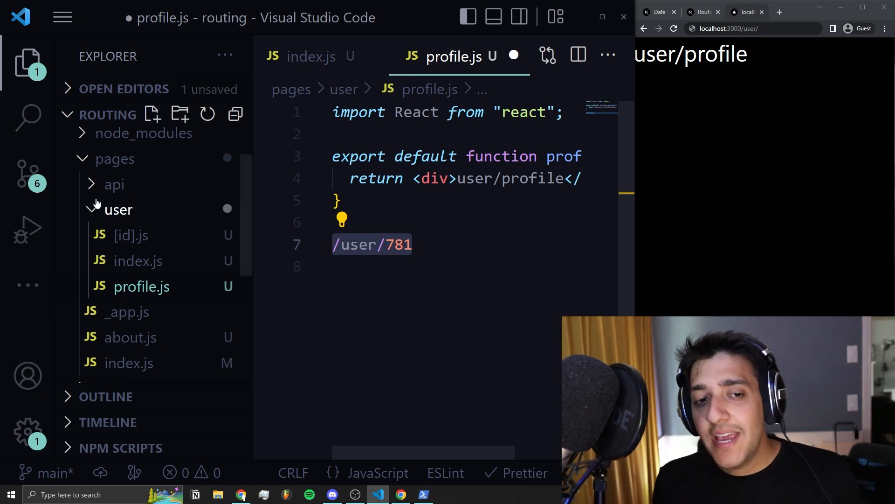
pyautogui.moveTo(117, 219)
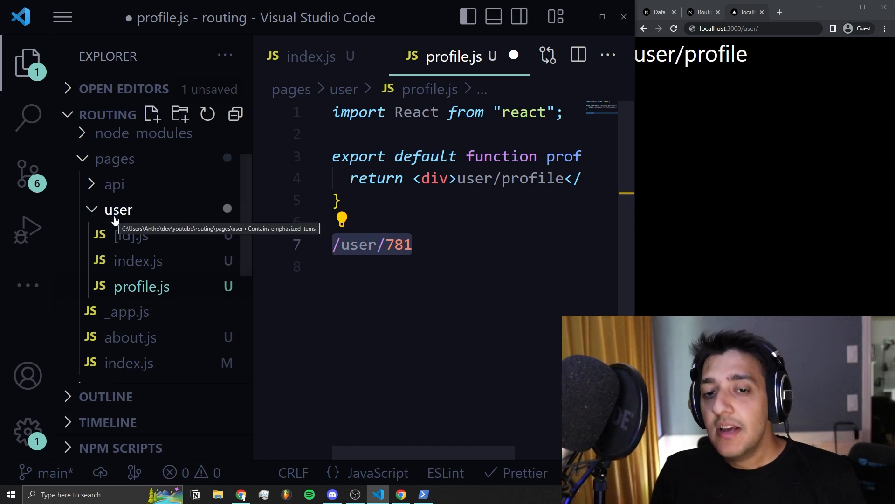
pyautogui.press('ctrl+s')
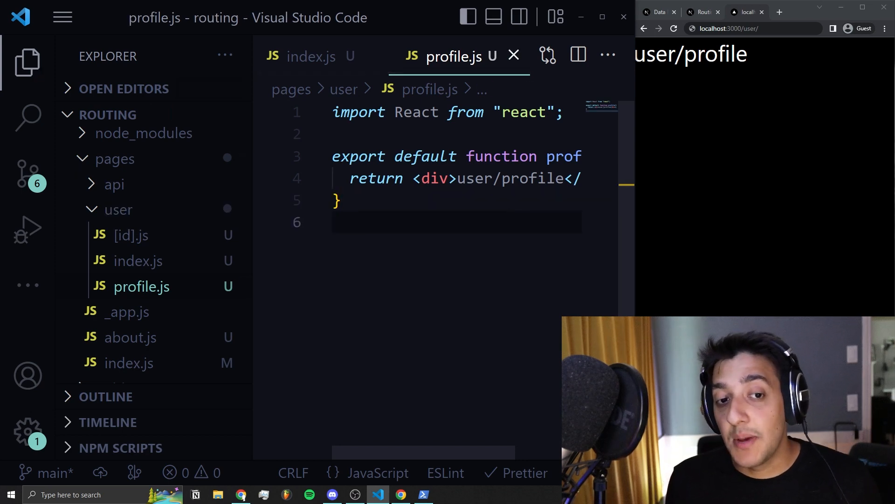
pyautogui.moveTo(138, 260)
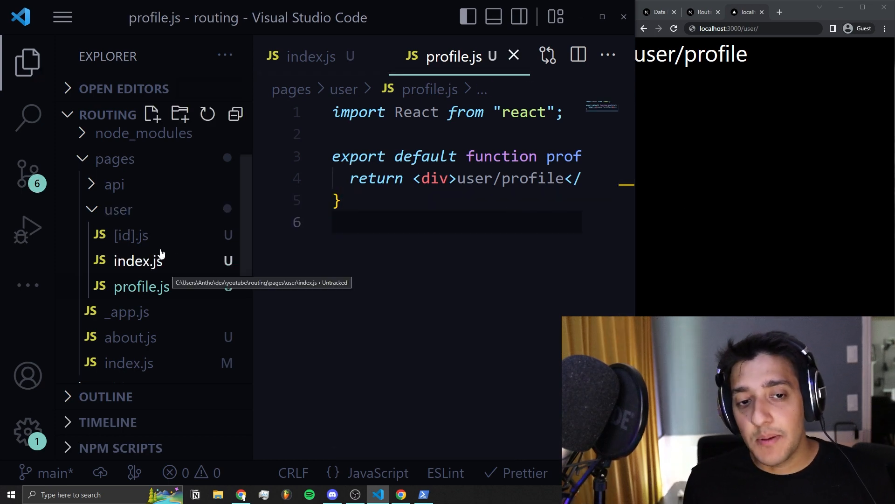
# - Open the dynamic user/[id].js route and visit localhost:3000/user/123 in the browser
pyautogui.click(130, 234)
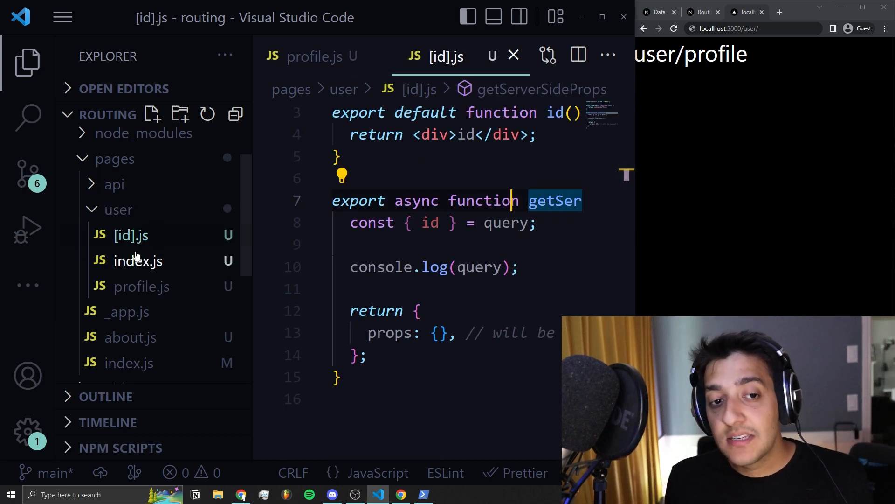
pyautogui.moveTo(130, 235)
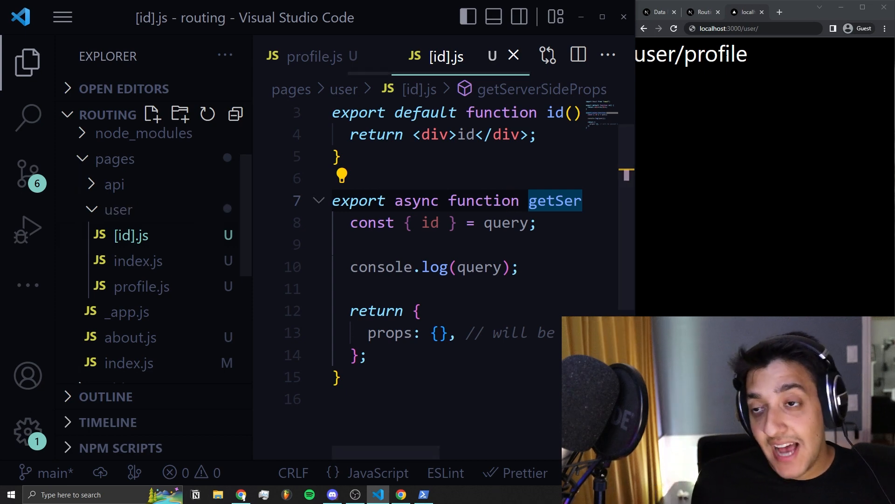
pyautogui.click(138, 260)
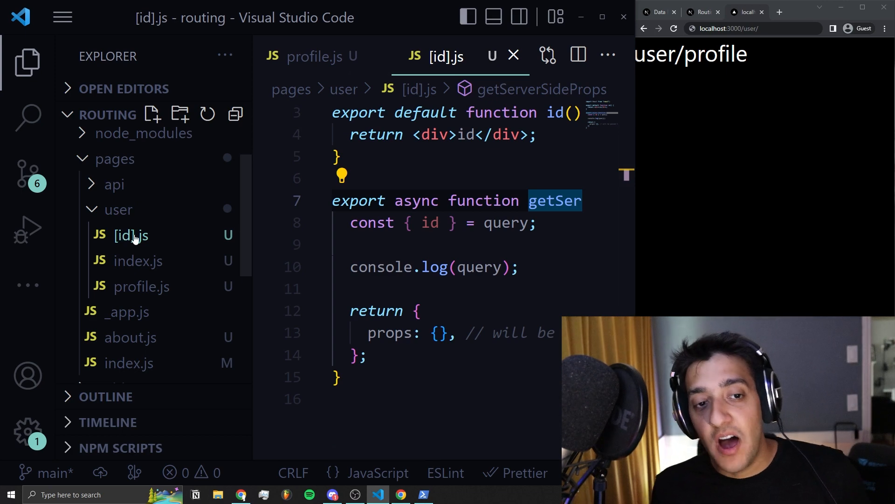
pyautogui.moveTo(130, 235)
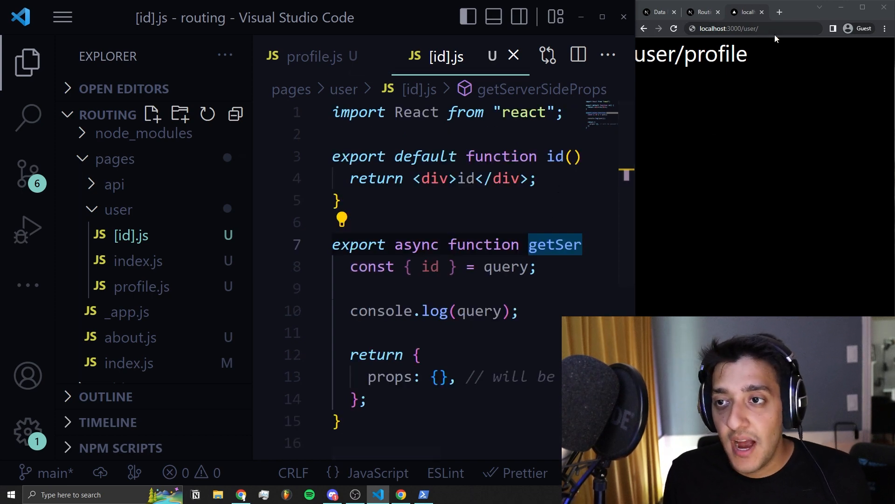
pyautogui.write('123')
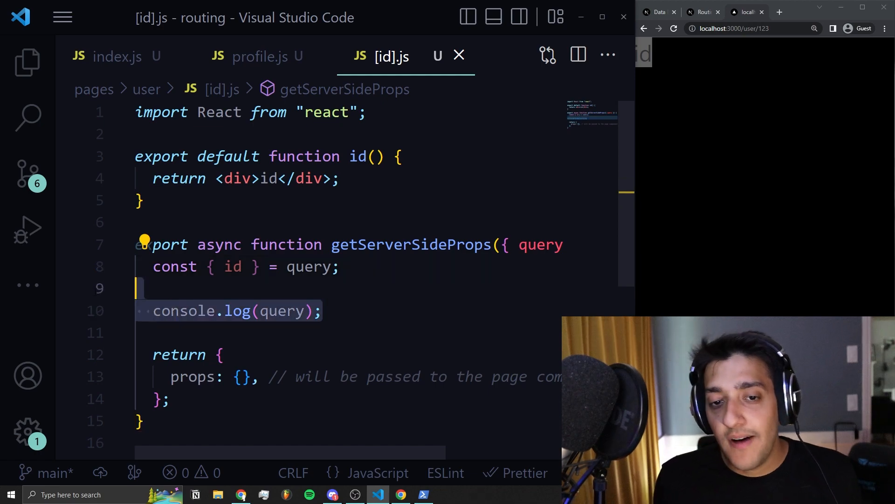
pyautogui.click(424, 495)
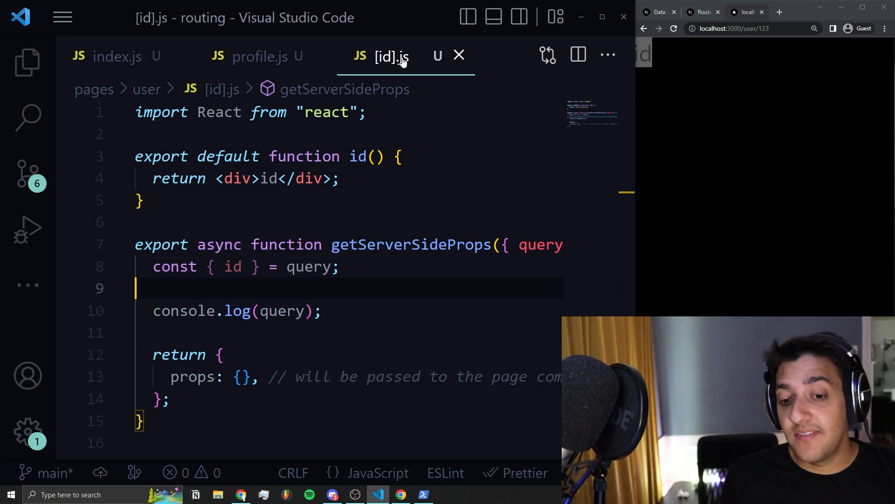
pyautogui.moveTo(780, 39)
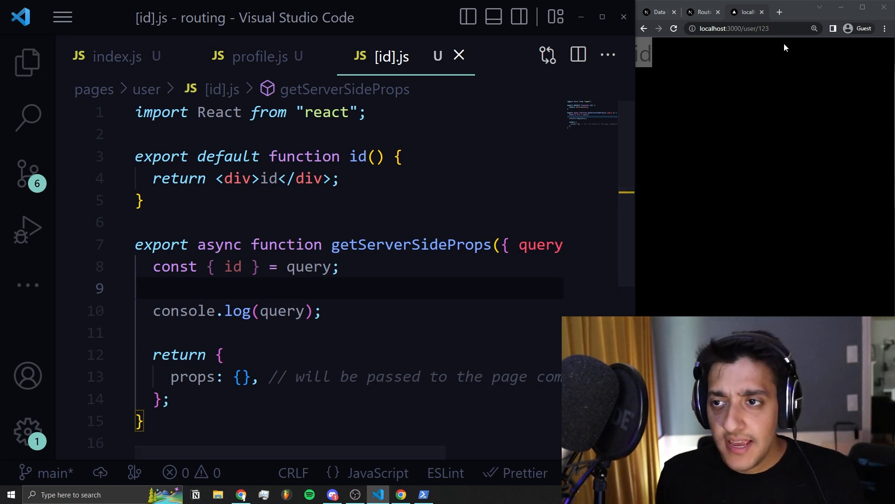
pyautogui.write('http://localhost:3000/user/123')
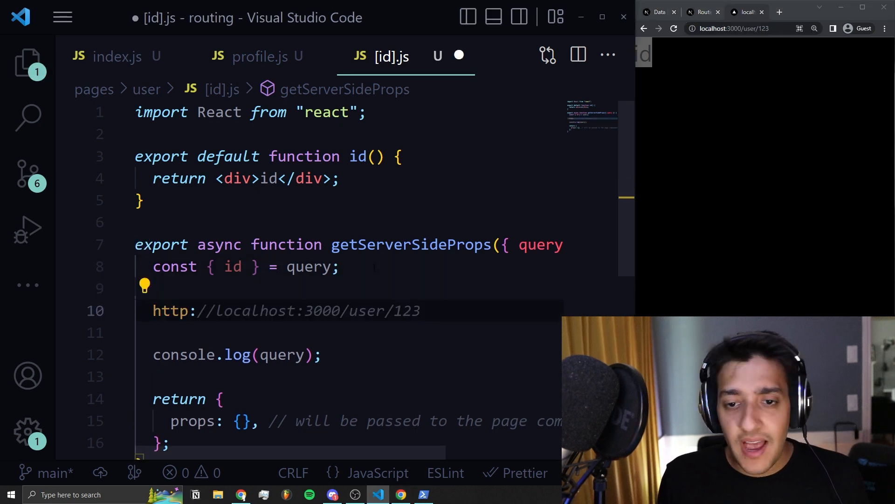
pyautogui.write('?a')
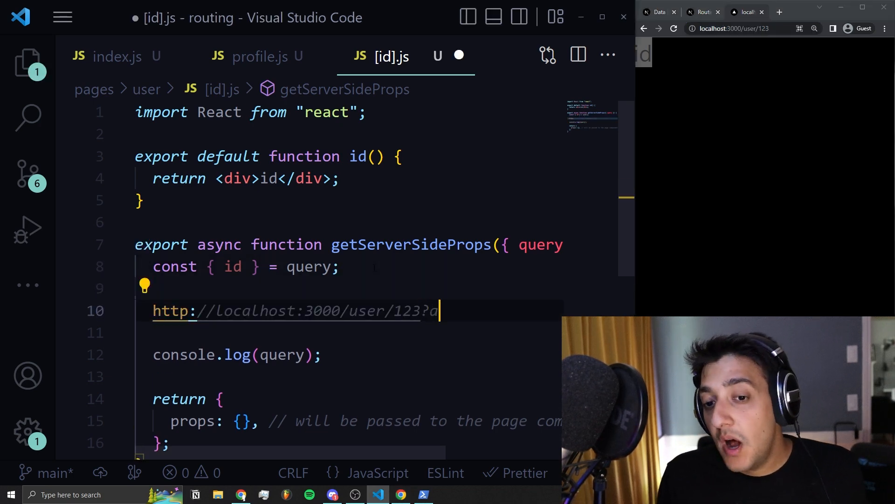
pyautogui.write('dmin=true')
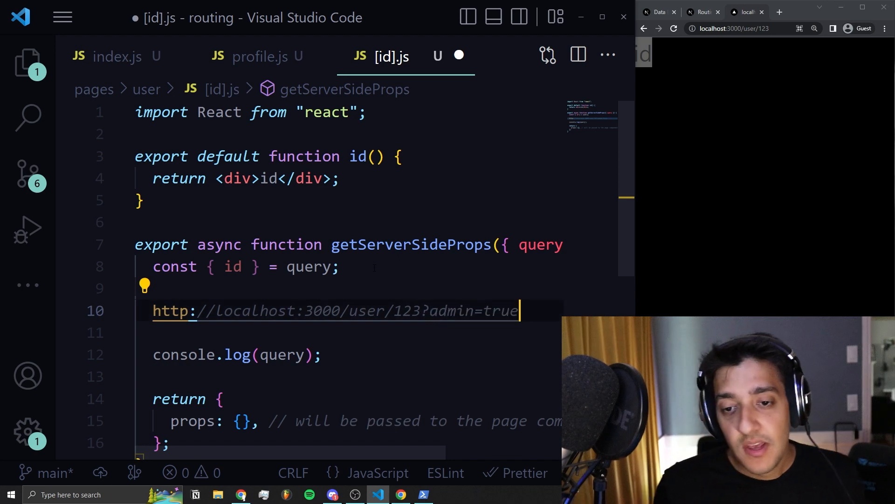
pyautogui.doubleClick(451, 310)
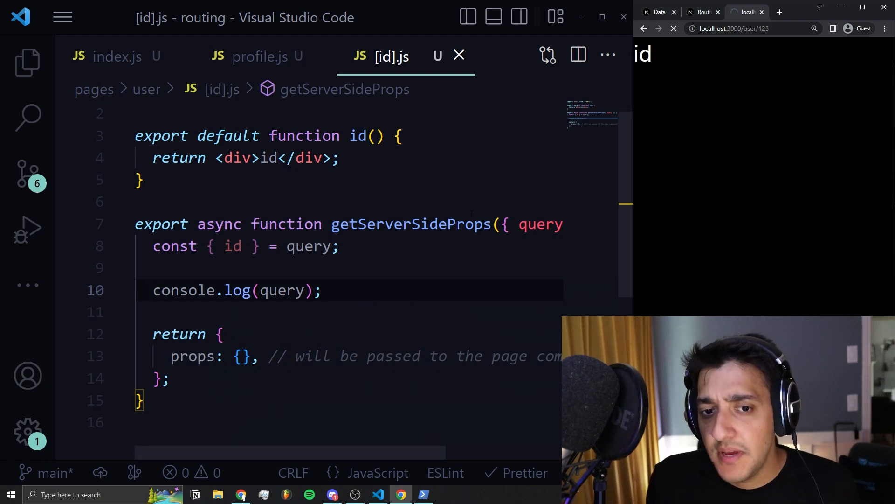
# - Append ?admin=true to /user/123 and reload so the server logs { admin: 'true', id: '123' }
pyautogui.write('?admin=true')
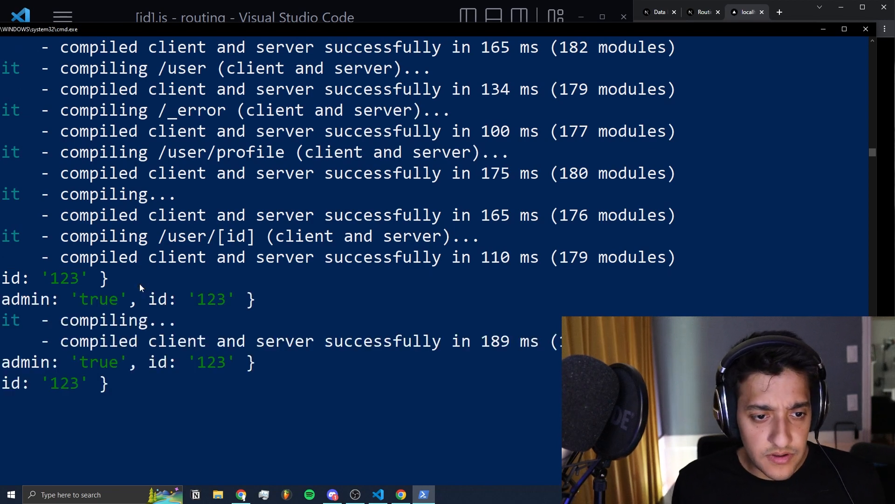
pyautogui.doubleClick(155, 362)
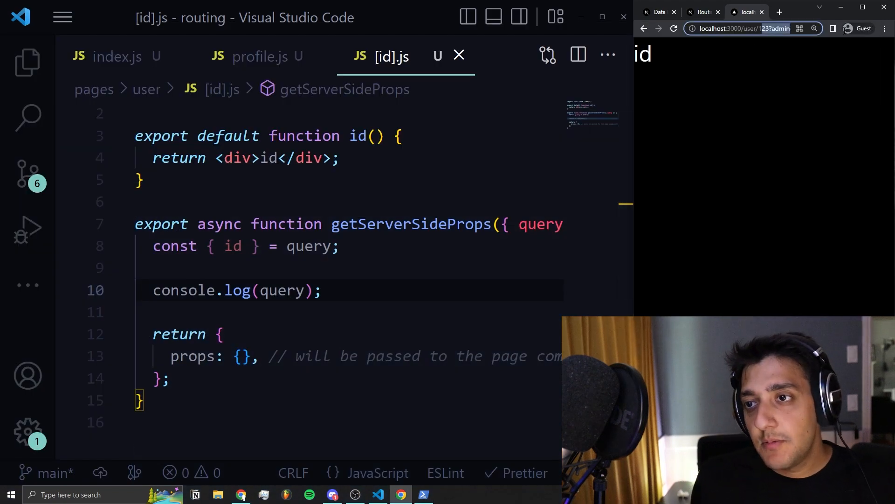
pyautogui.write('=true')
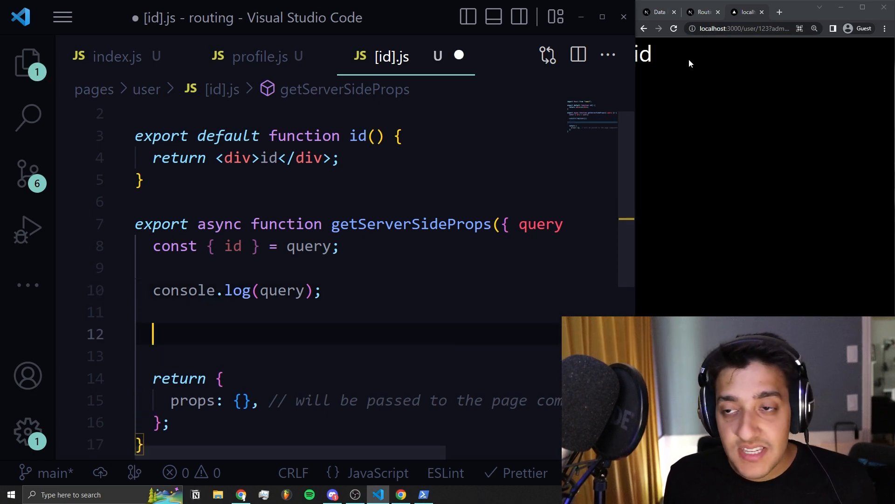
pyautogui.write('http://localhost:3000/user/123?admin=true')
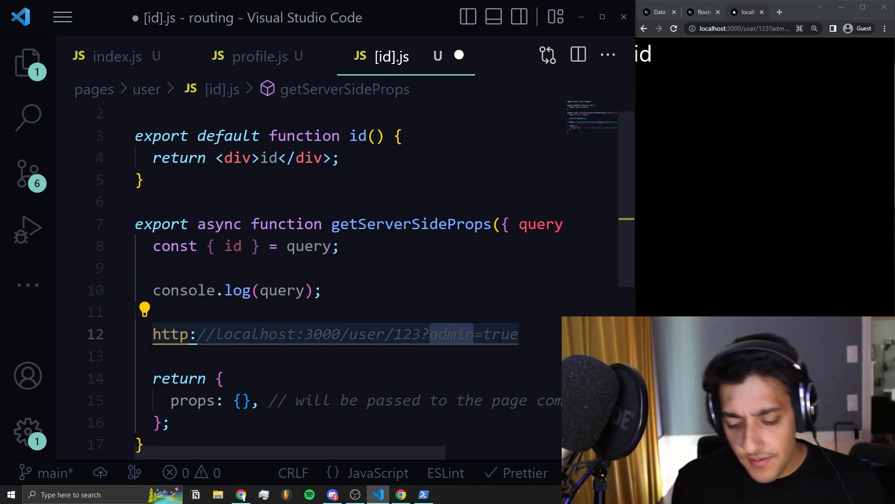
pyautogui.write('id')
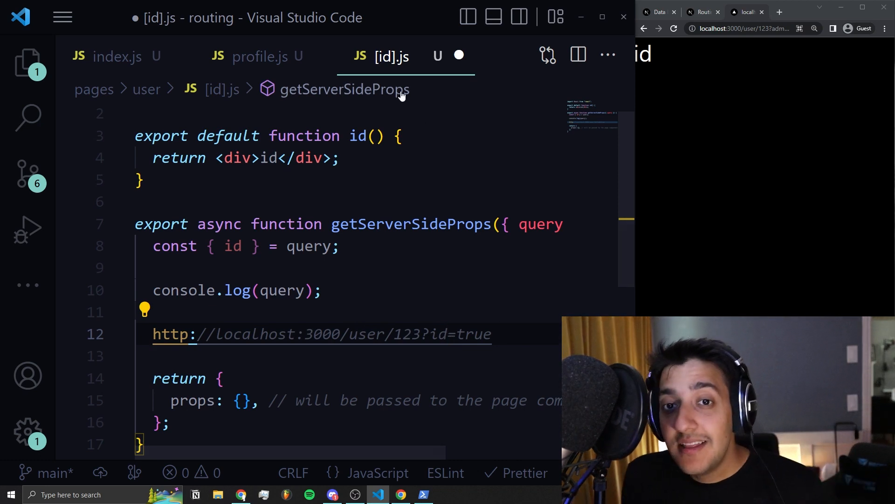